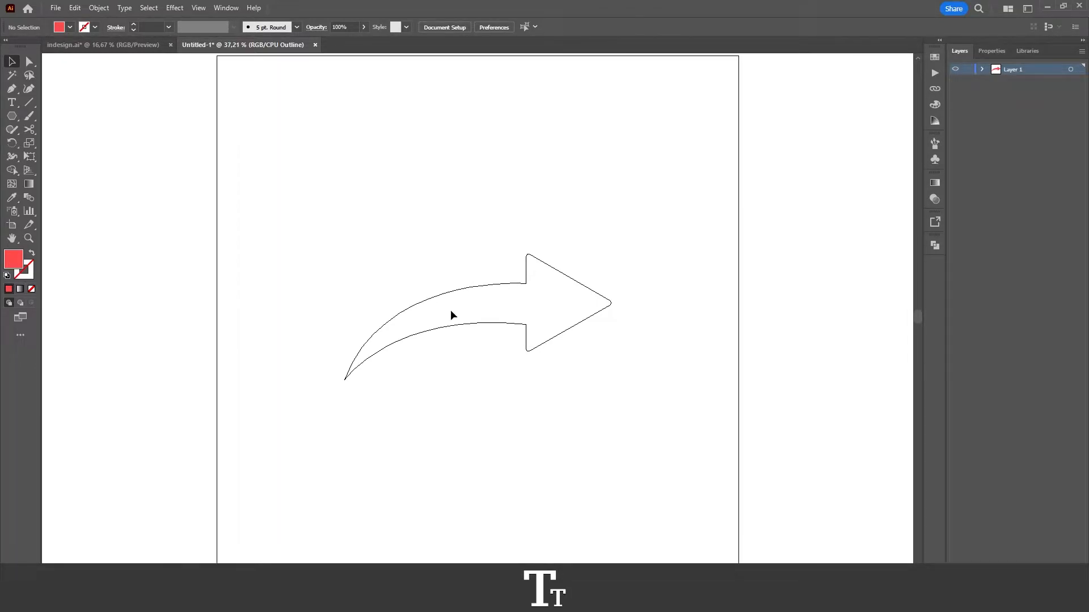
mouse_move(718, 292)
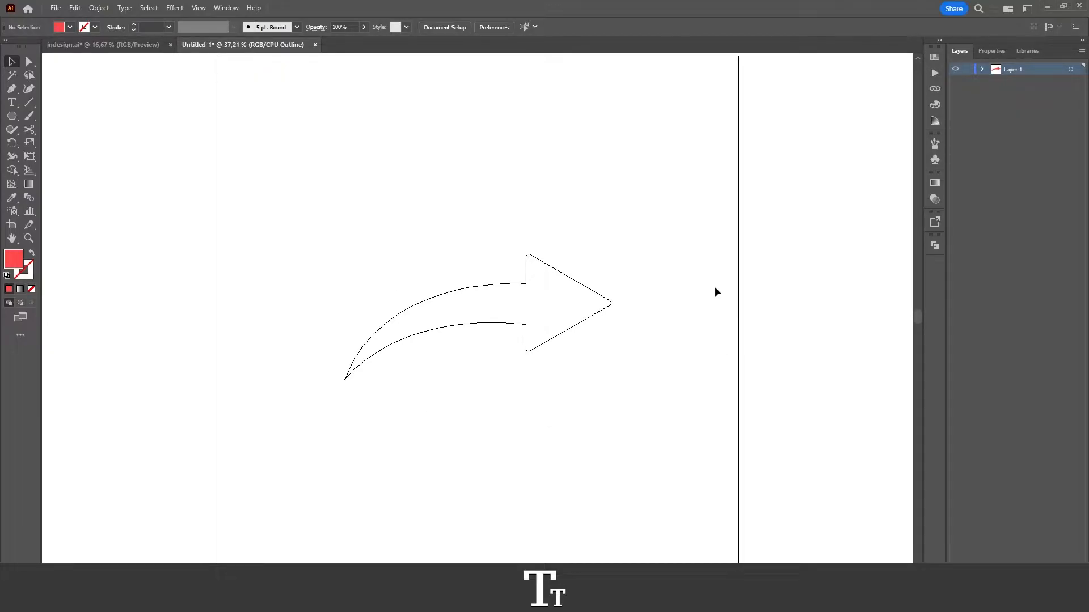
mouse_move(667, 289)
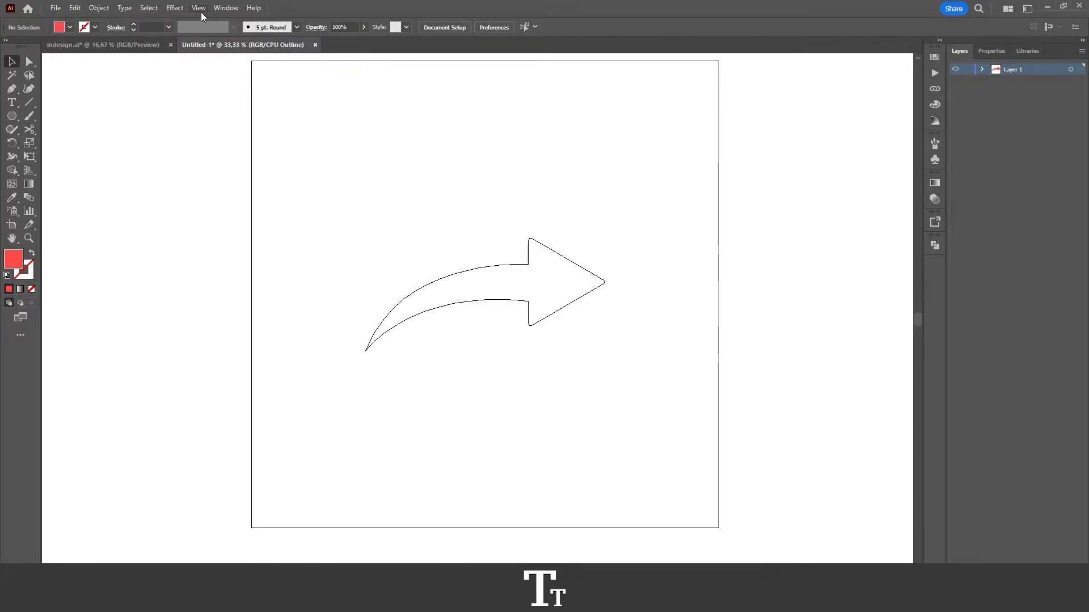
- Switch the curved arrow from Outline mode to GPU Preview so it shows as a solid red fill
left_click(199, 7)
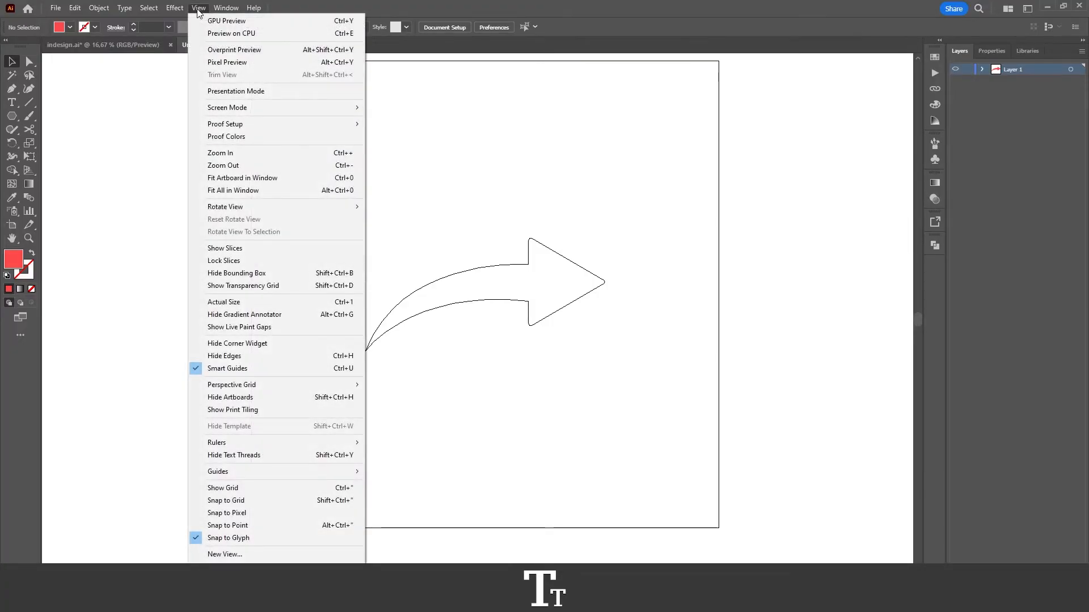
mouse_move(257, 21)
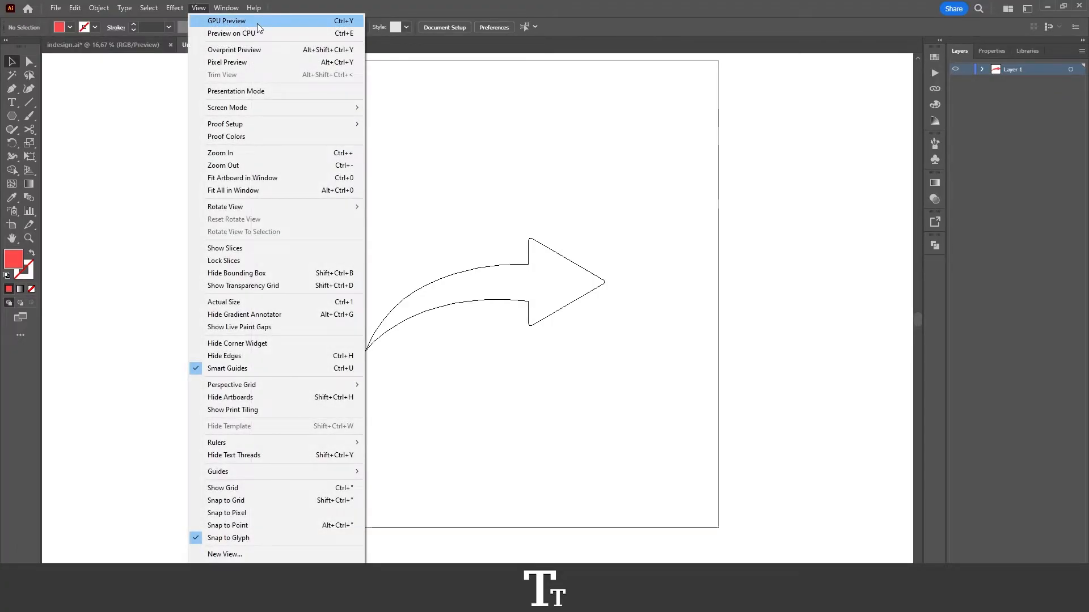
mouse_move(290, 28)
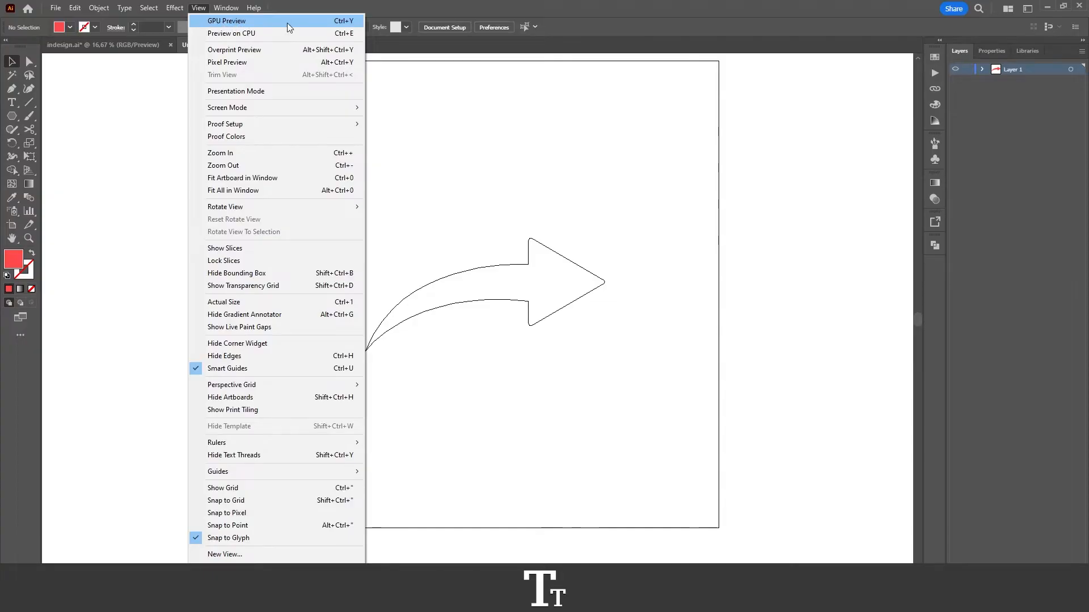
mouse_move(302, 28)
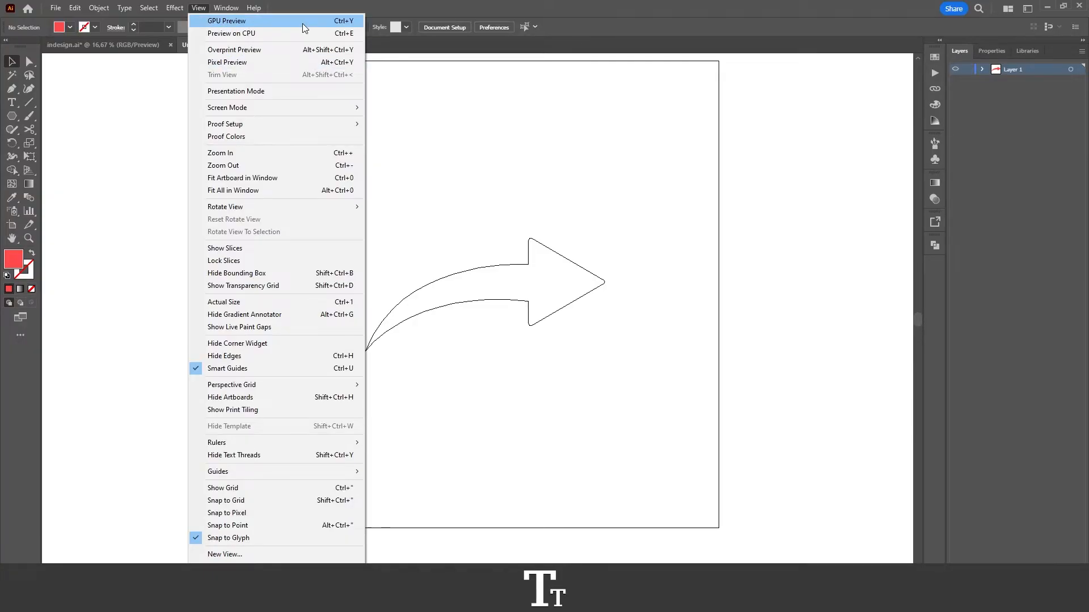
key("ctrl+y")
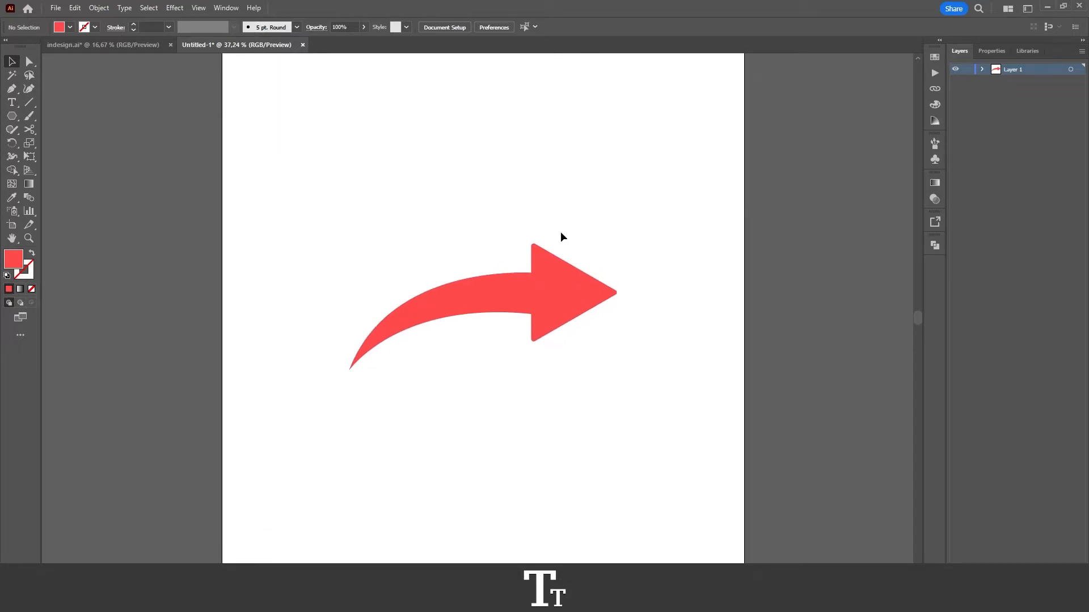
left_click(198, 7)
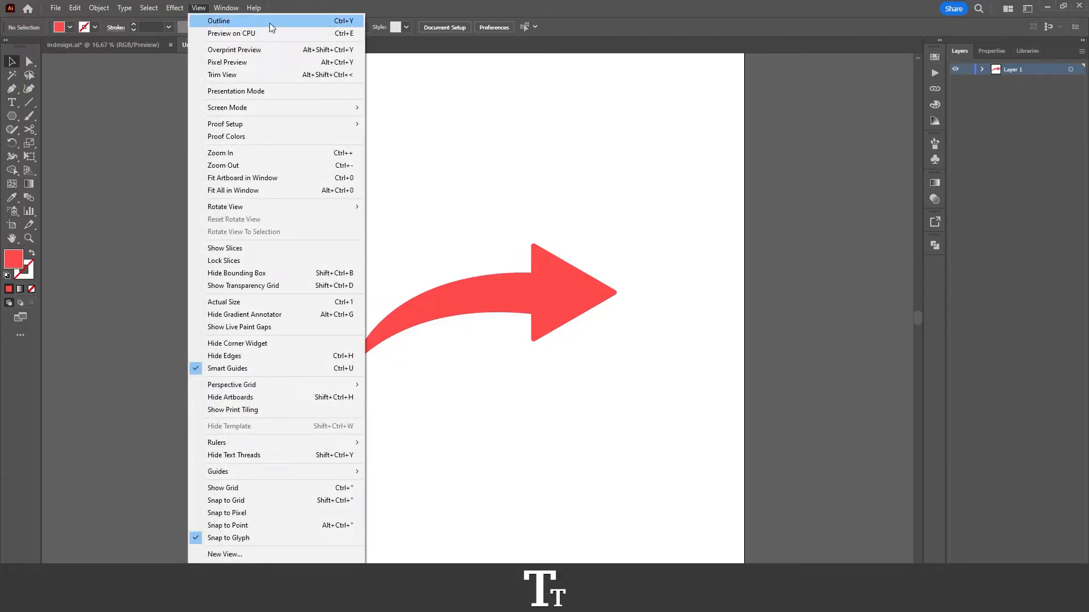
left_click(220, 20)
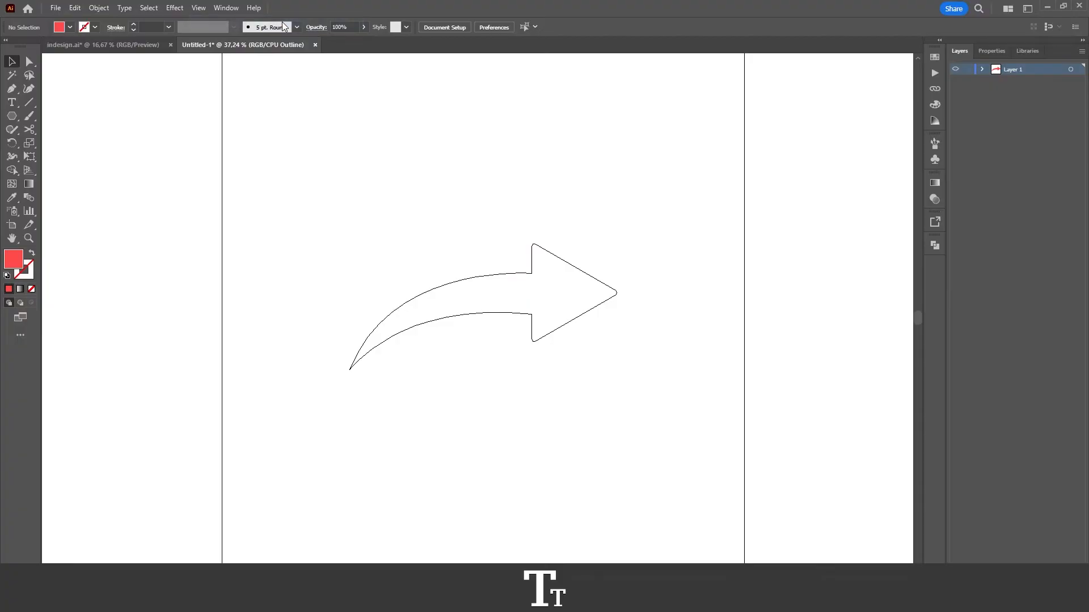
mouse_move(615, 248)
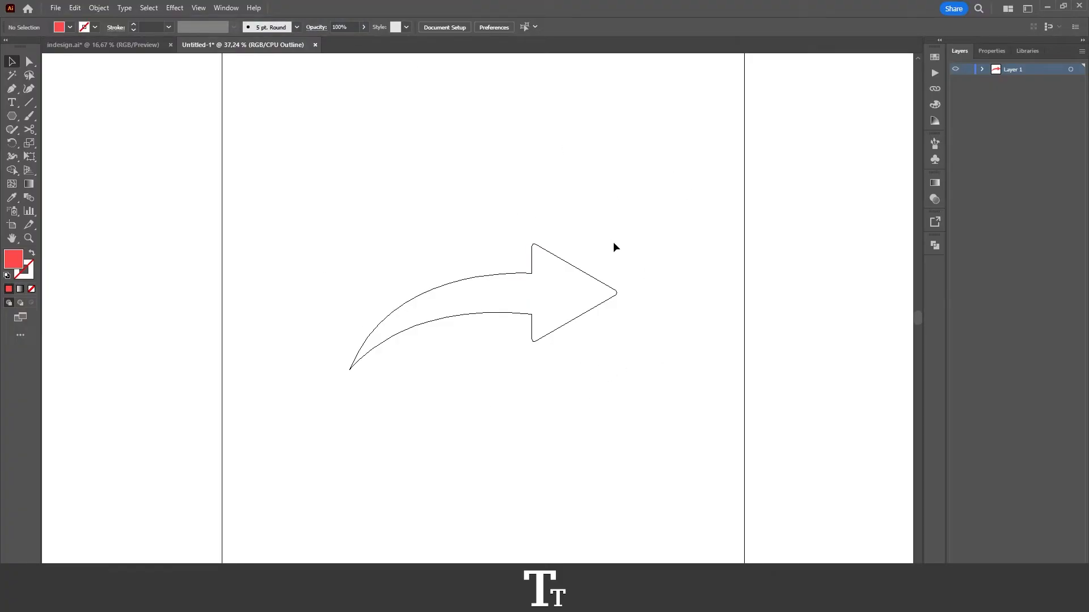
left_click(198, 7)
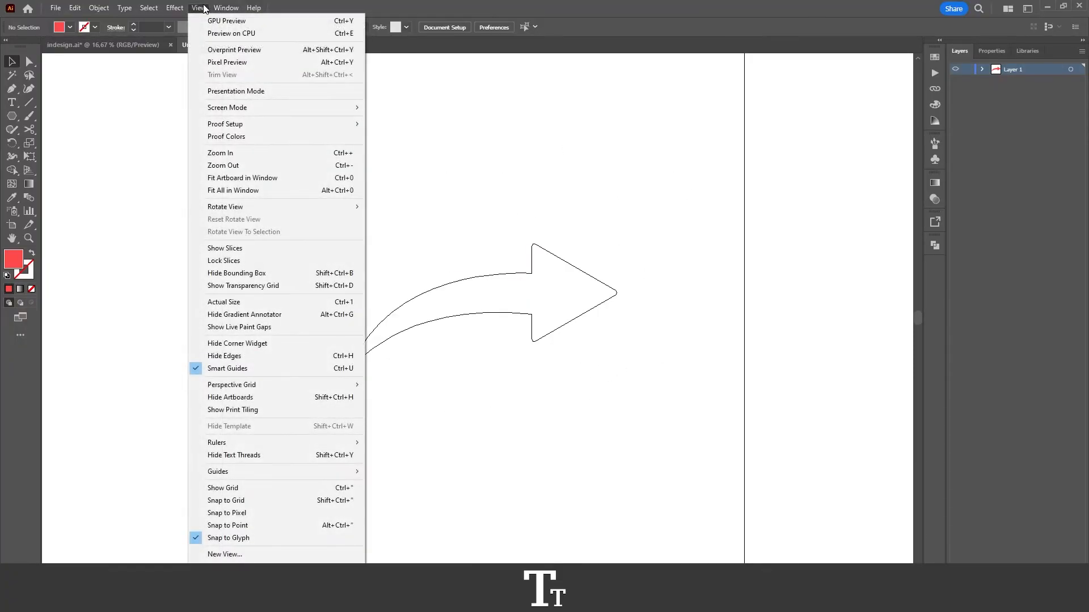
left_click(226, 21)
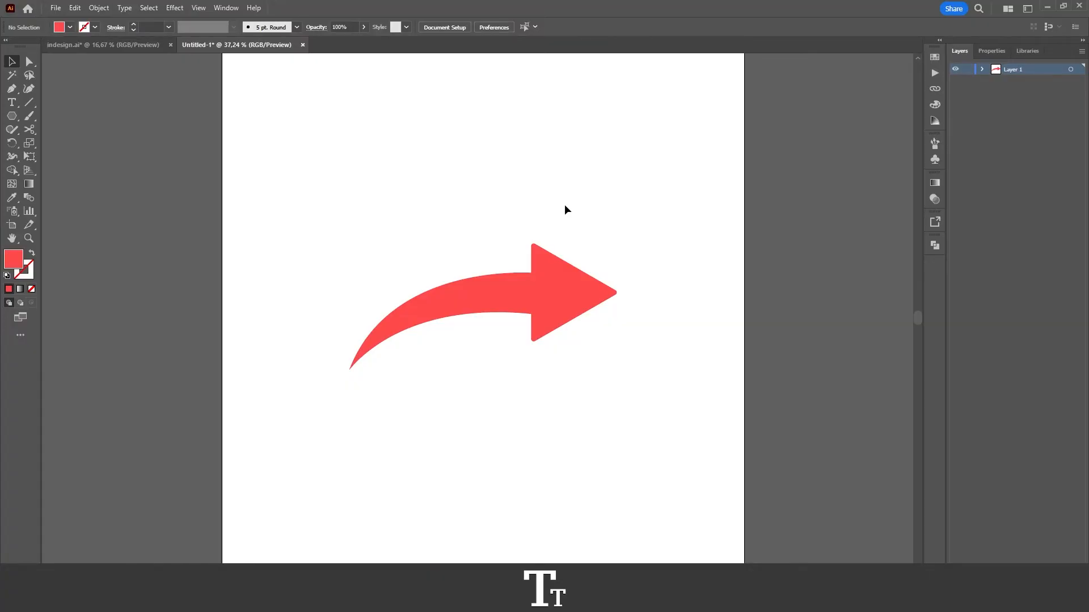